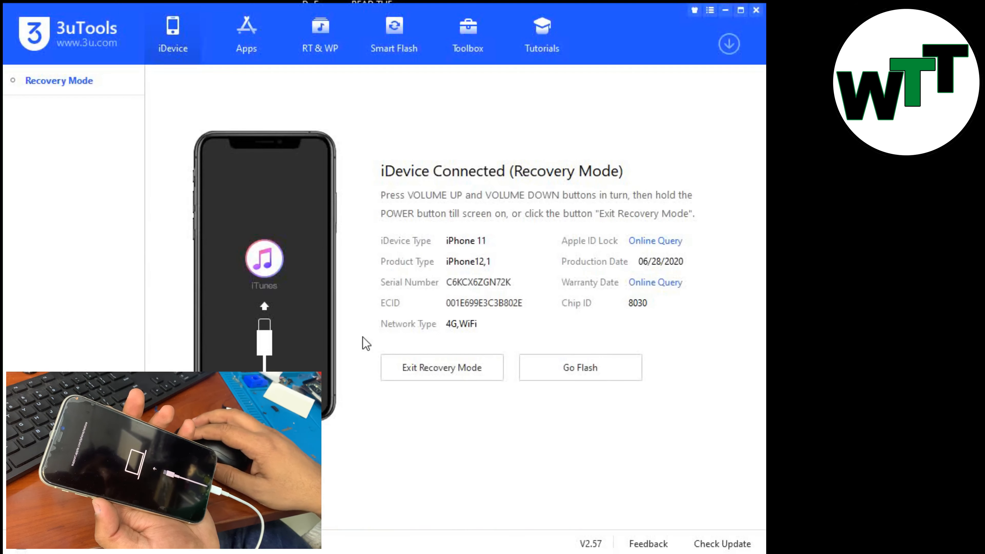
pyautogui.moveTo(646, 22)
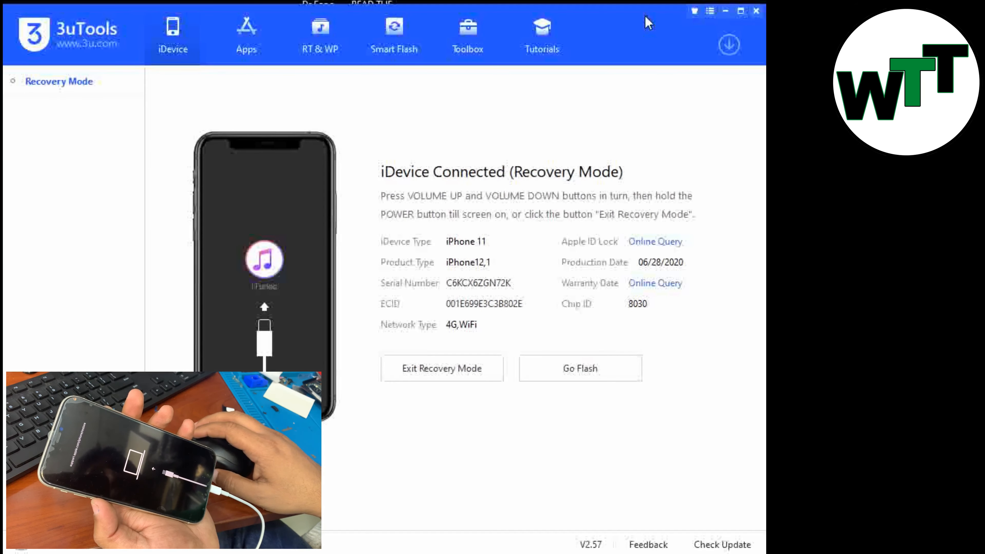
pyautogui.moveTo(467, 212)
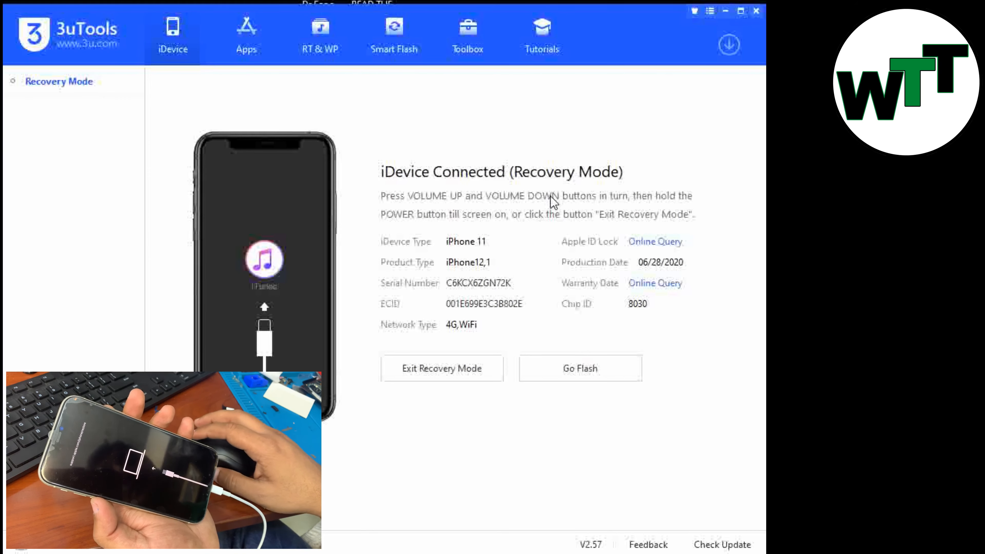
pyautogui.moveTo(565, 335)
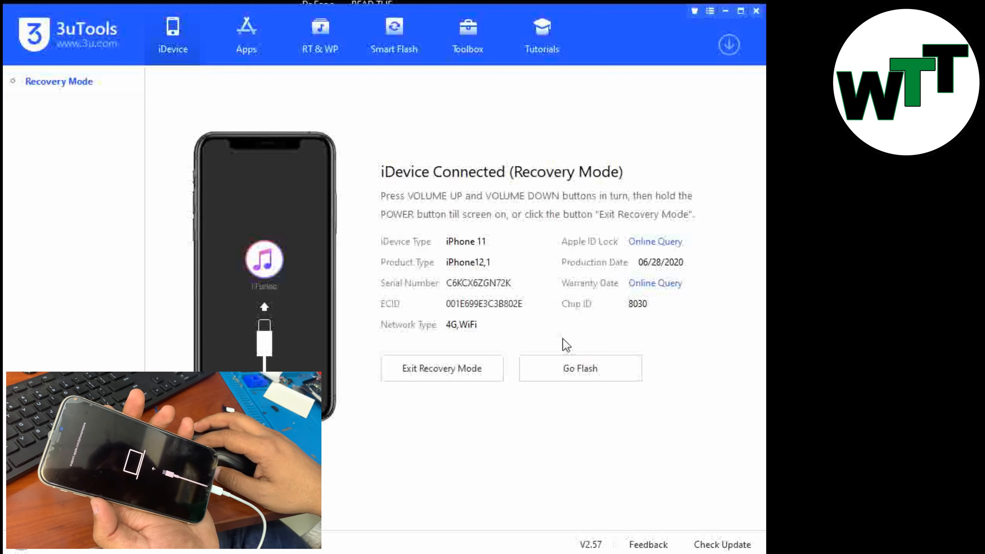
pyautogui.moveTo(567, 370)
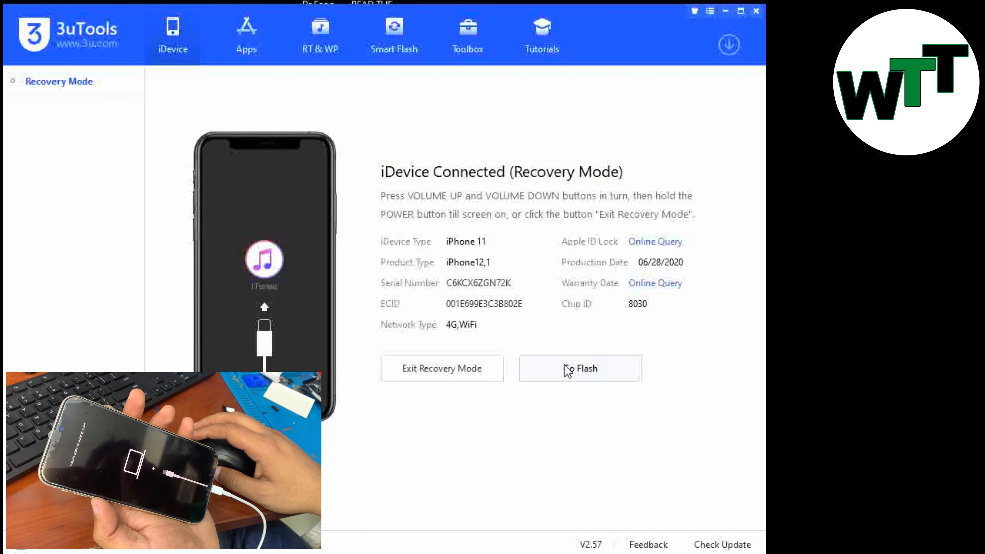
# Step: Go to Easy Flash and select the downloaded iOS 14.7.1 firmware instead of 15.0RC
pyautogui.click(579, 368)
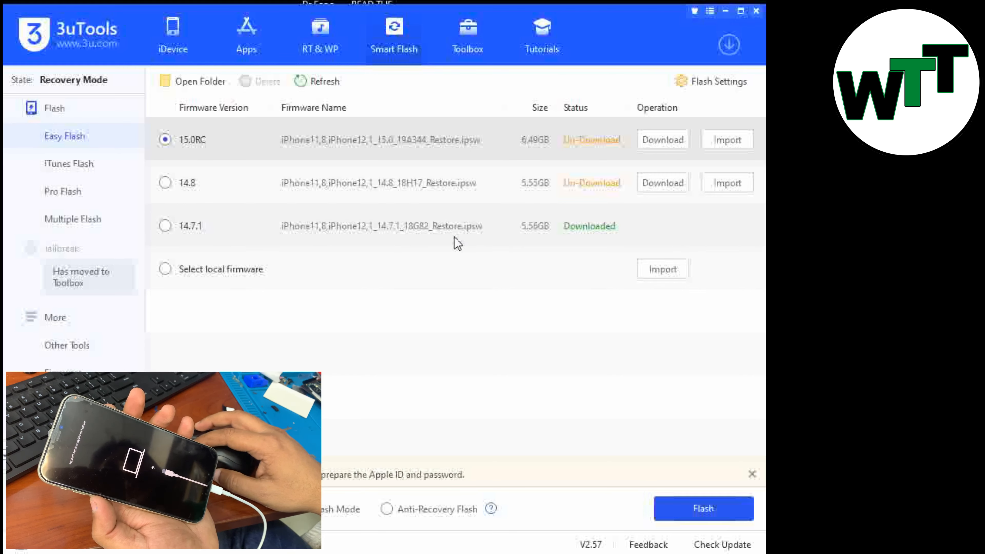
pyautogui.click(164, 226)
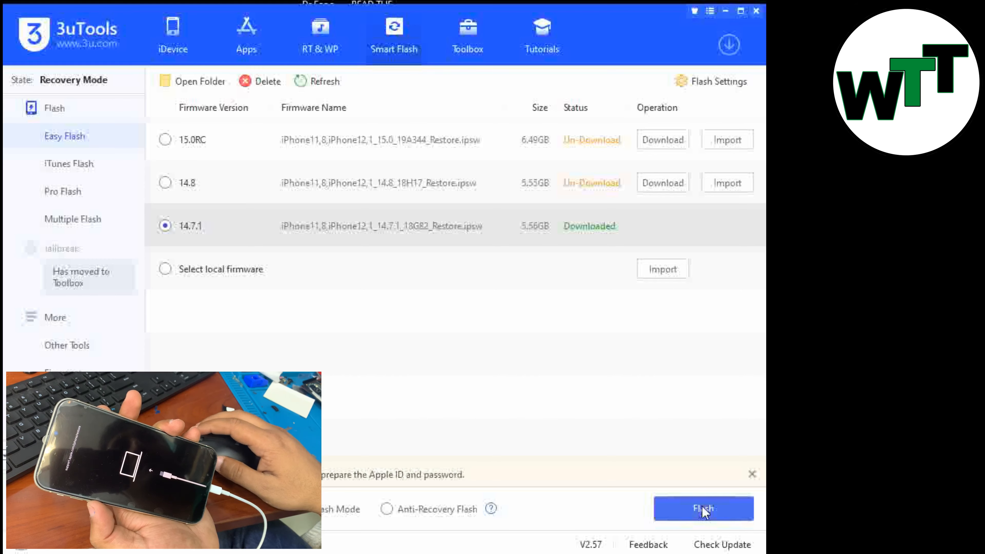
# Step: Start the clean flash of iOS 14.7.1 onto the iPhone 11, confirming the Easy Flash reminder
pyautogui.click(702, 508)
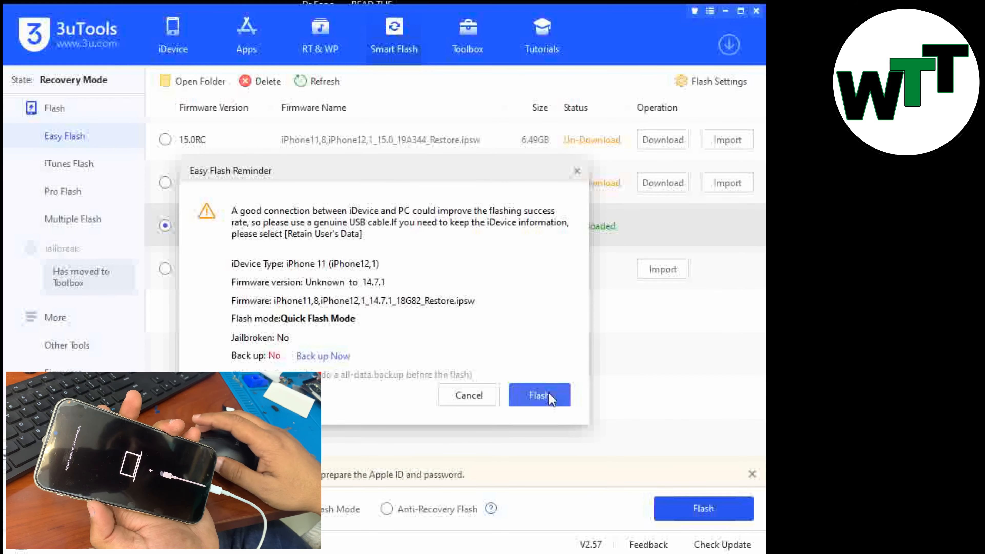
pyautogui.click(538, 396)
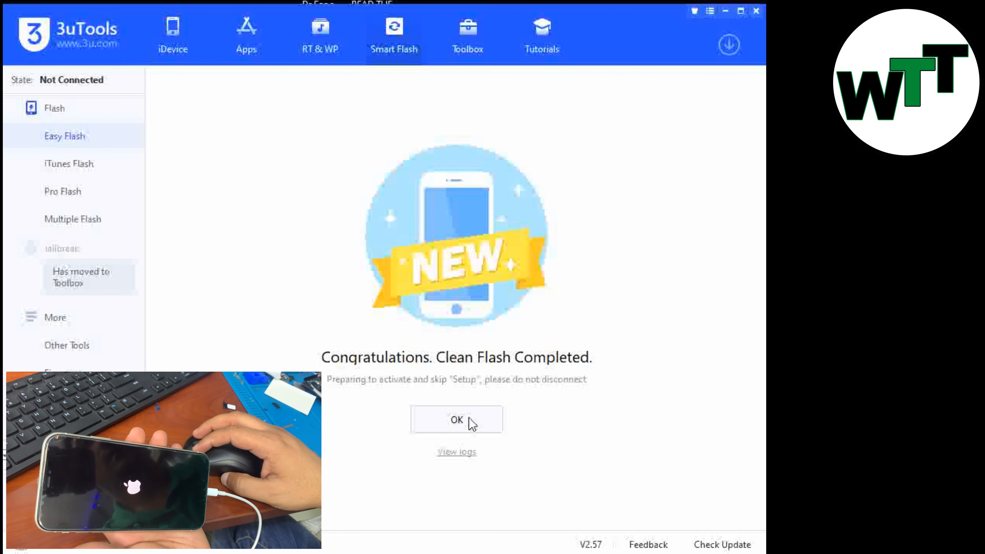
# Step: Dismiss the 'Clean Flash Completed' message with OK
pyautogui.click(456, 419)
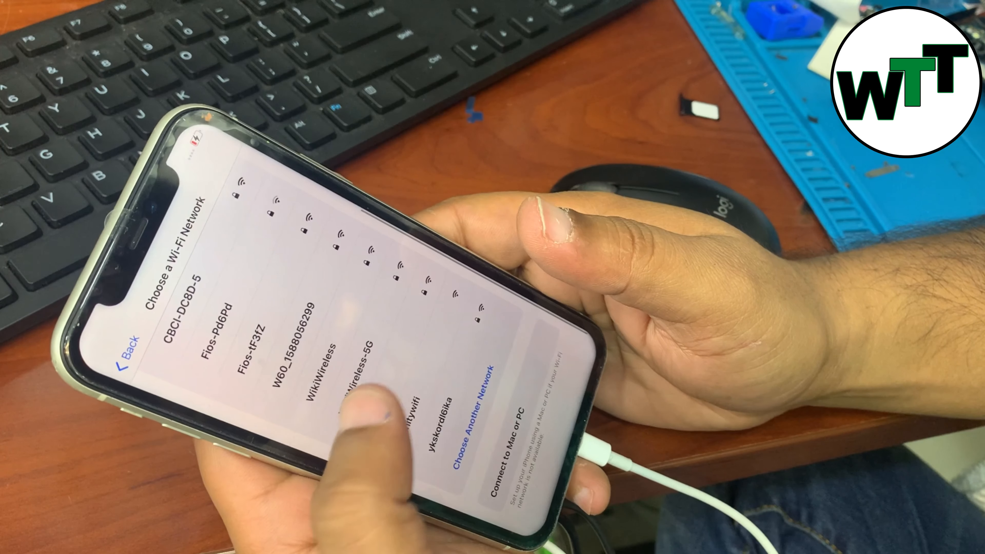
# Step: Join a Wi-Fi network and continue setup to the Face ID screen
pyautogui.click(351, 377)
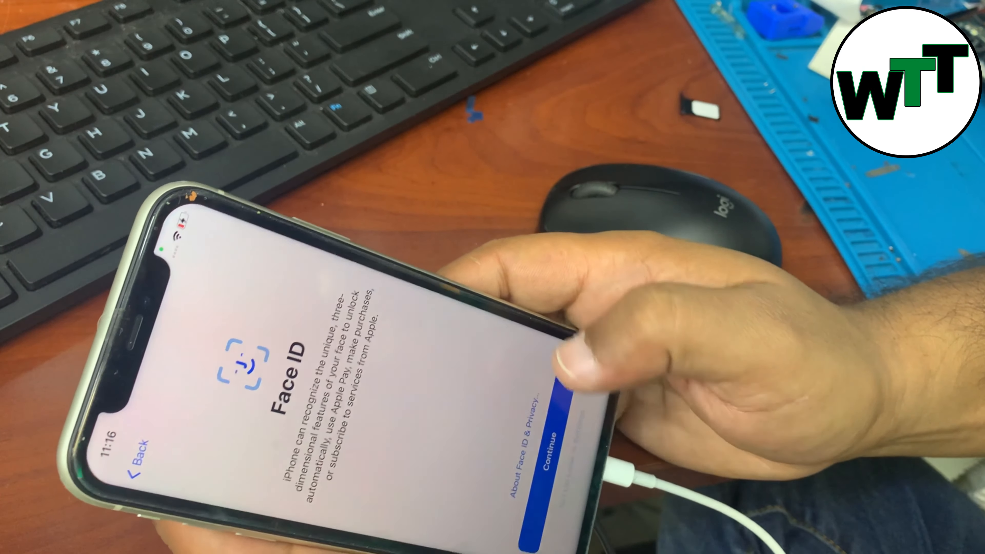
# Step: Choose Set Up Later for Face ID and Siri to reach the home screen
pyautogui.click(540, 433)
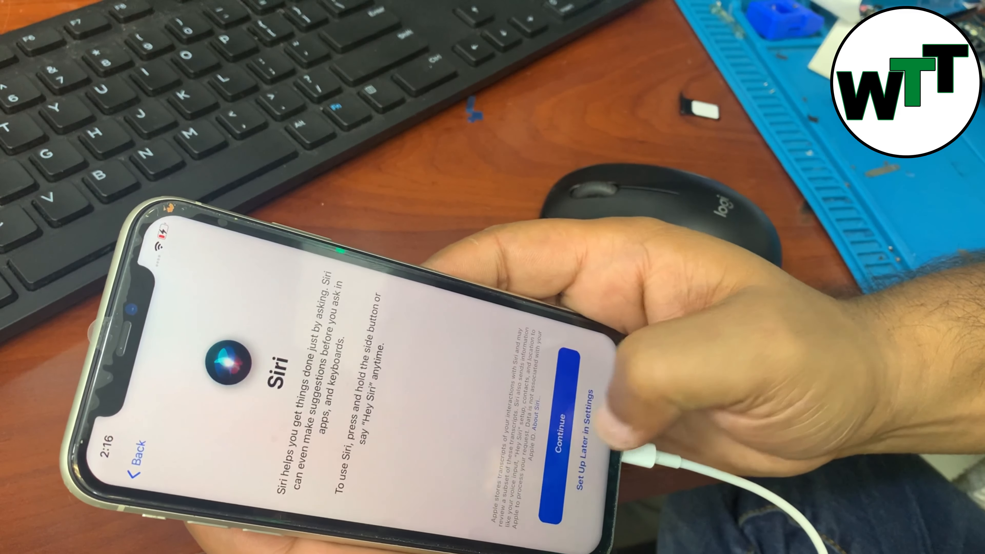
pyautogui.click(558, 408)
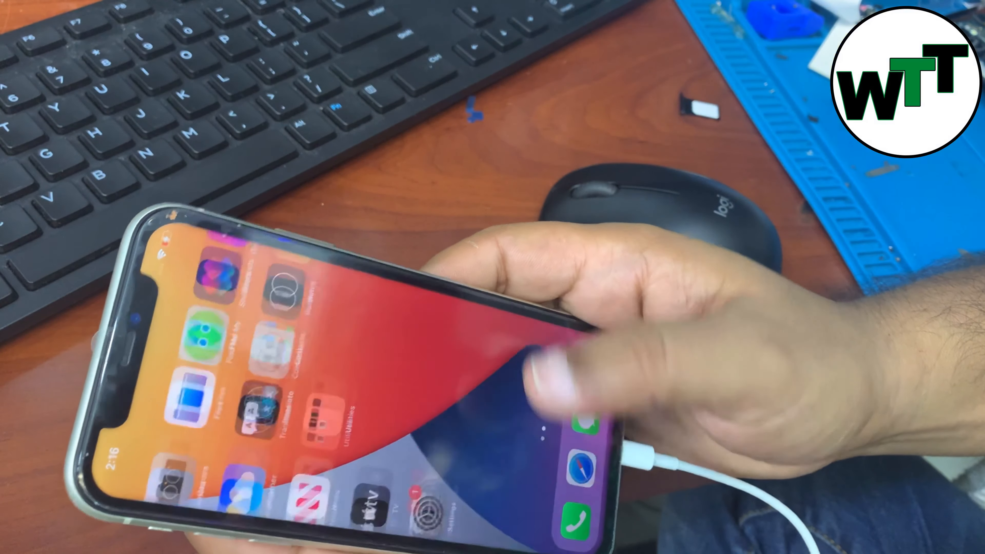
# Step: Browse through the Settings list, showing the phone on WikiWireless-5G Wi-Fi
pyautogui.hscroll(-3)
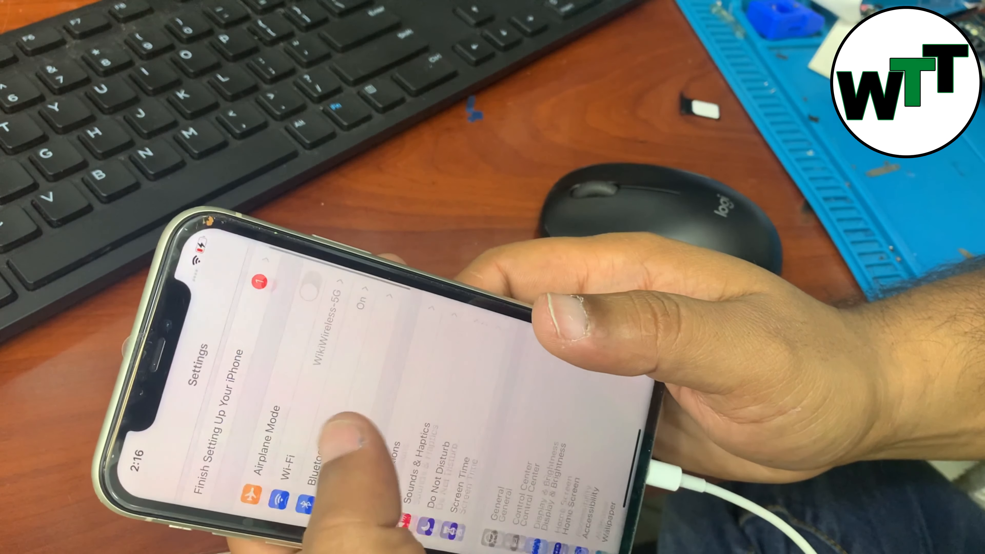
pyautogui.scroll(-3)
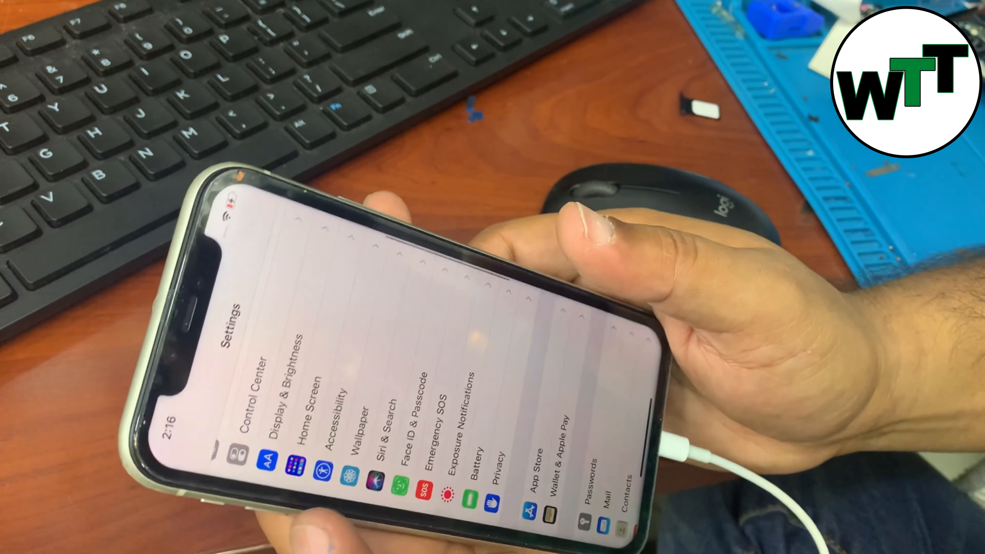
pyautogui.scroll(-3)
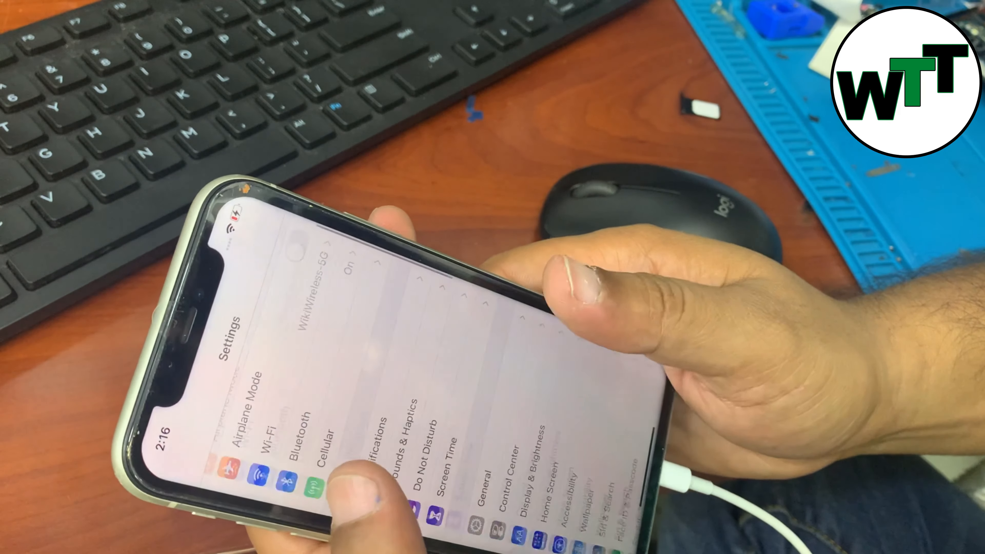
pyautogui.scroll(-3)
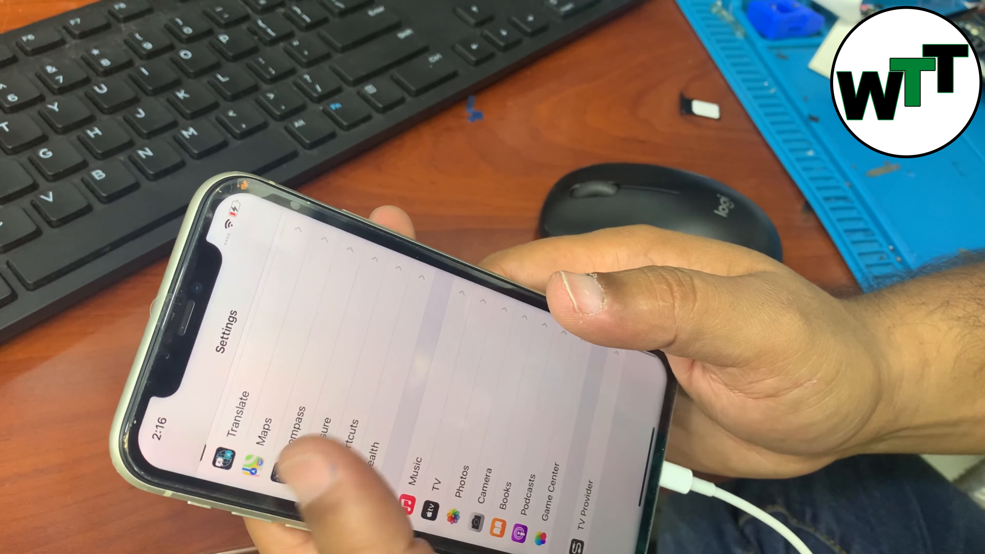